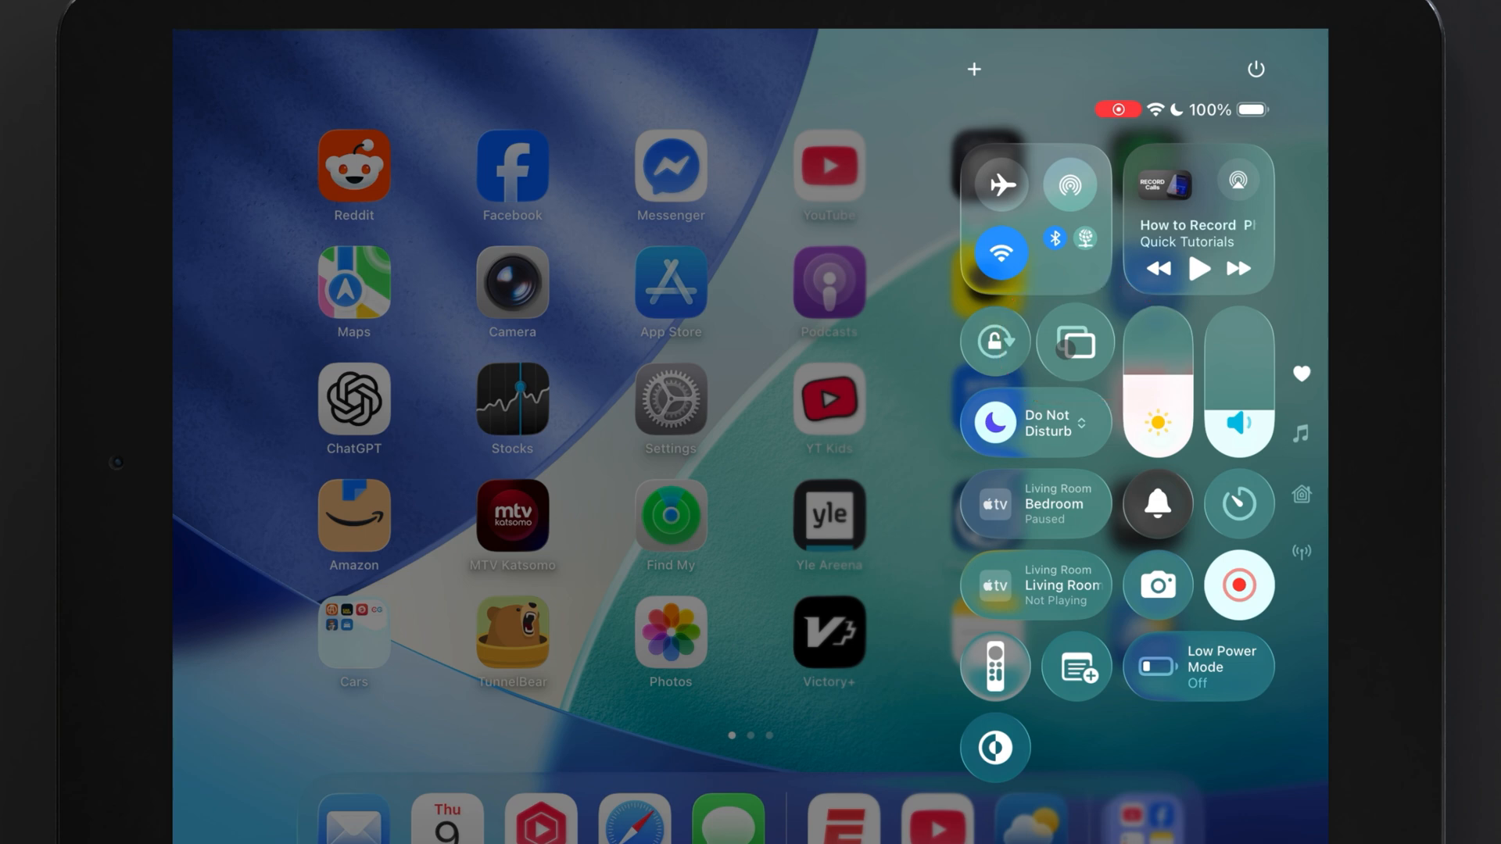
Mirror the iPad screen to the Living Room TV from Control Center's Screen Mirroring list
left_click(1074, 342)
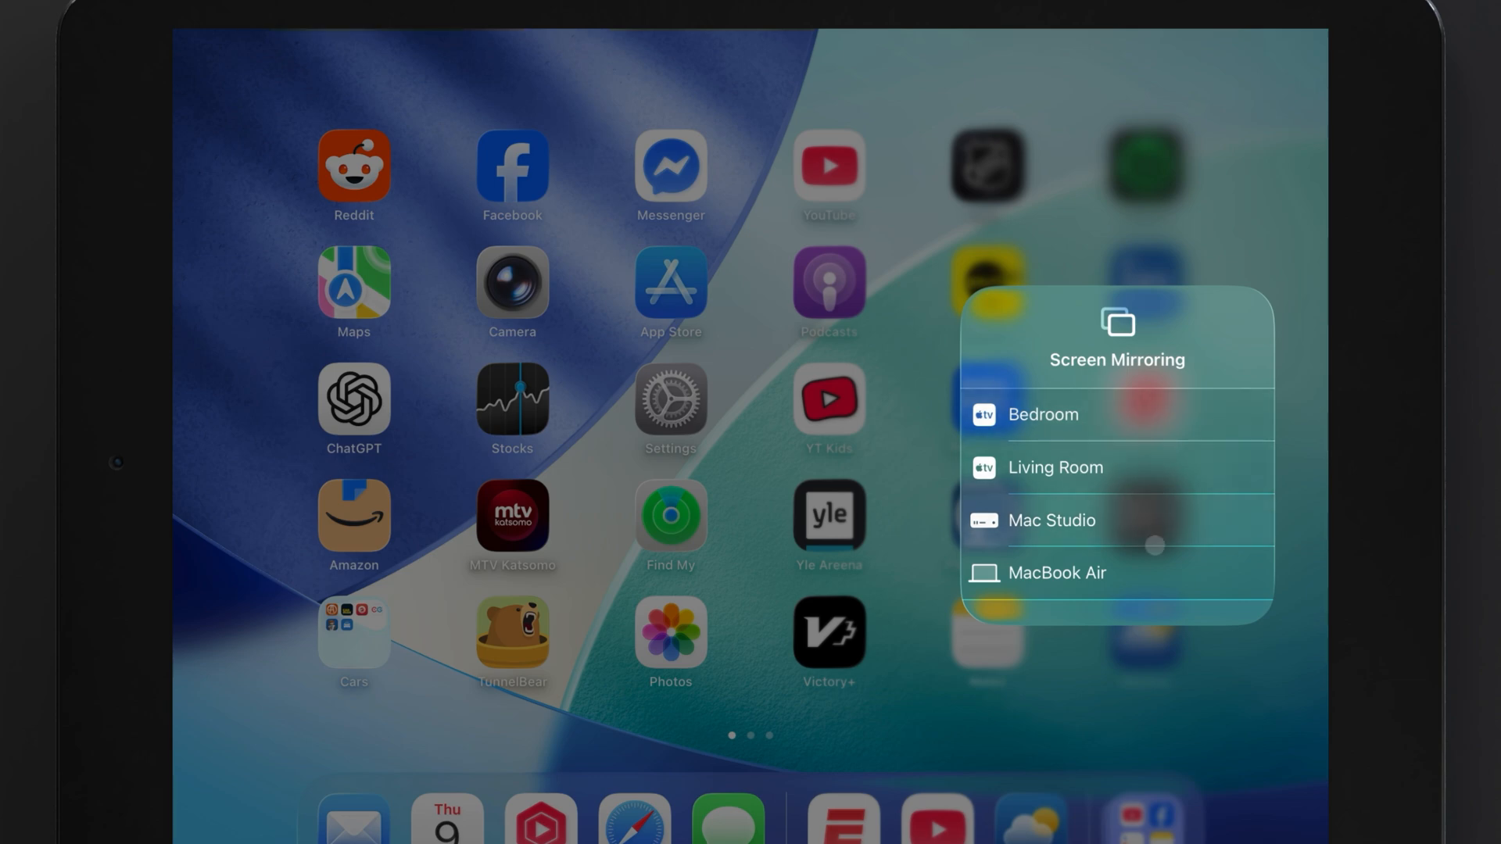
left_click(1055, 468)
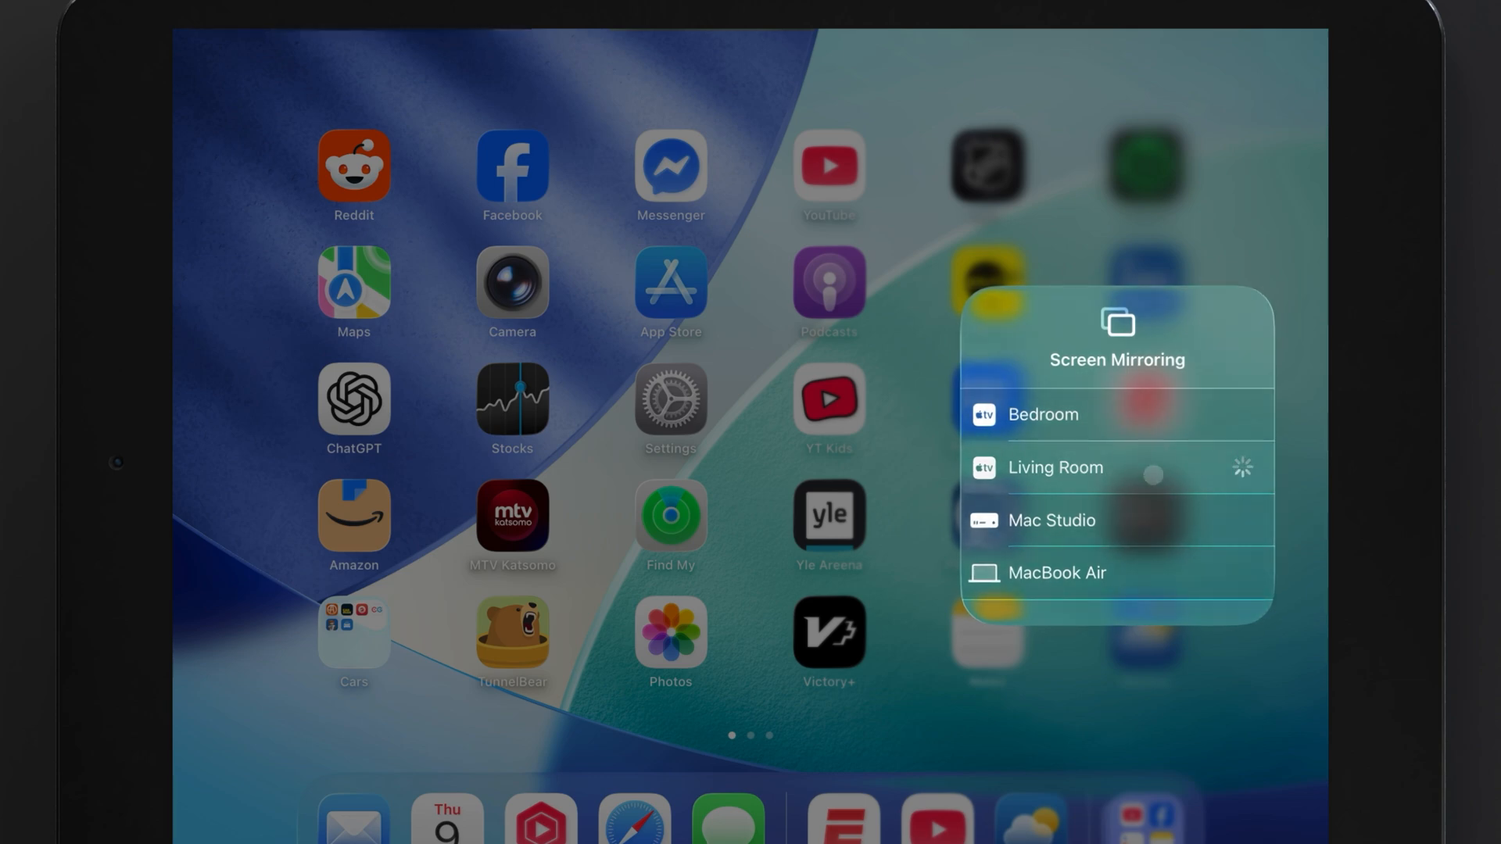
left_click(1054, 467)
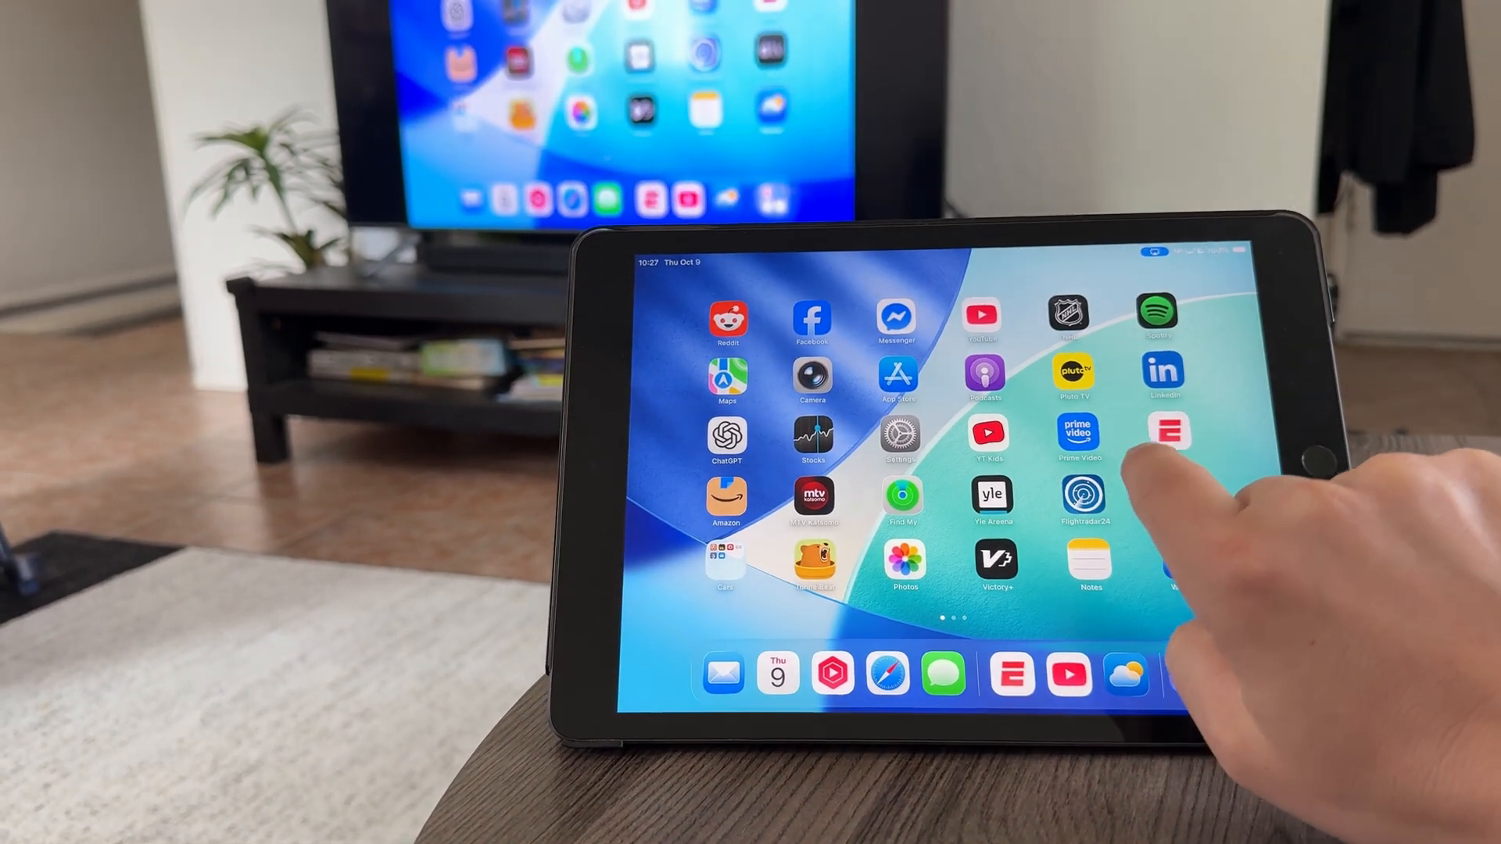
scroll("left", 3)
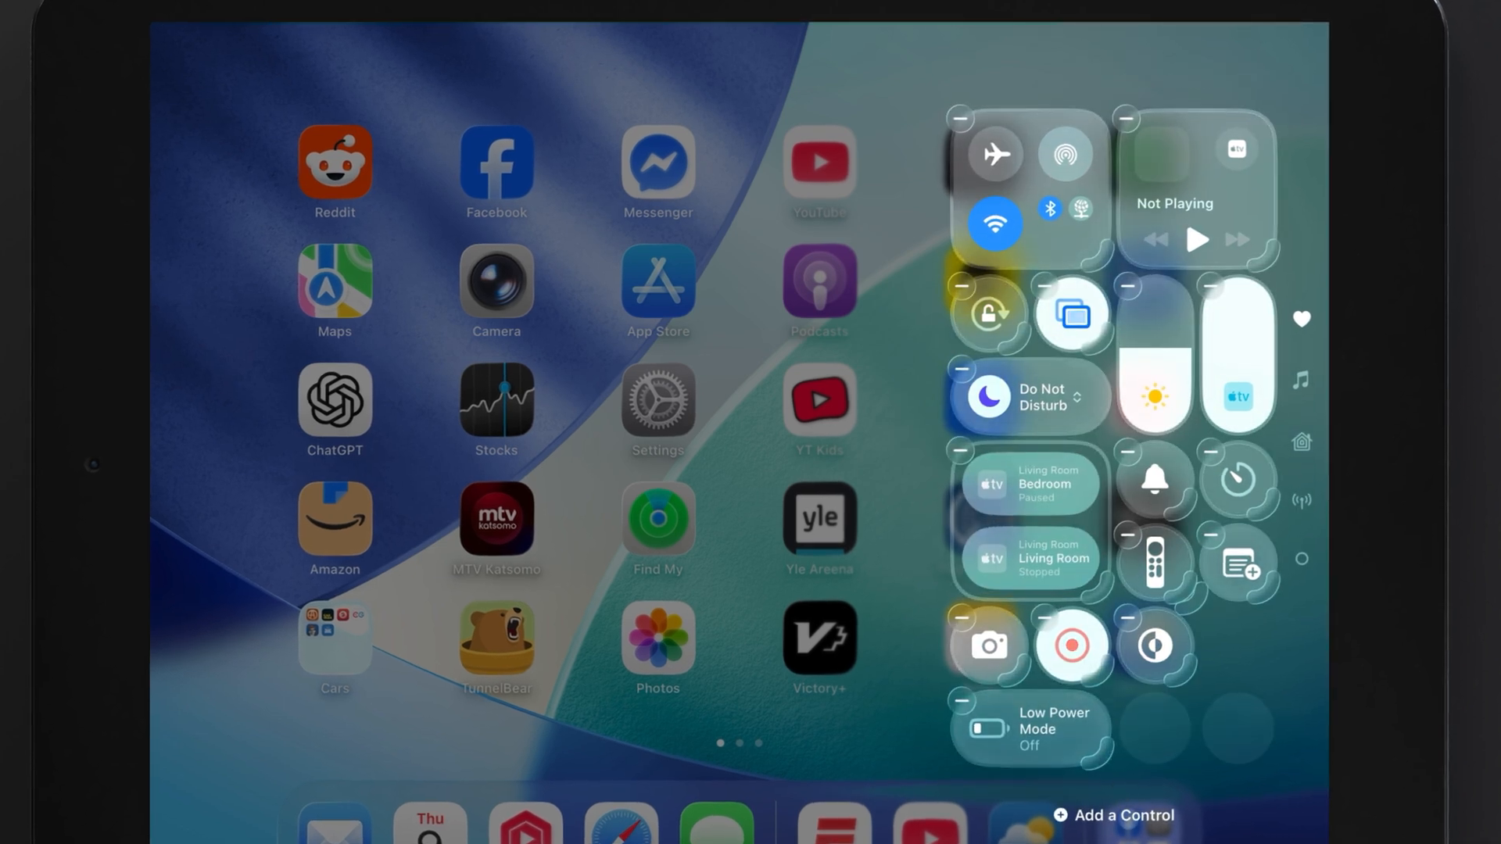
Add a Screen Mirroring control to Control Center via Add a Control
left_click(1113, 815)
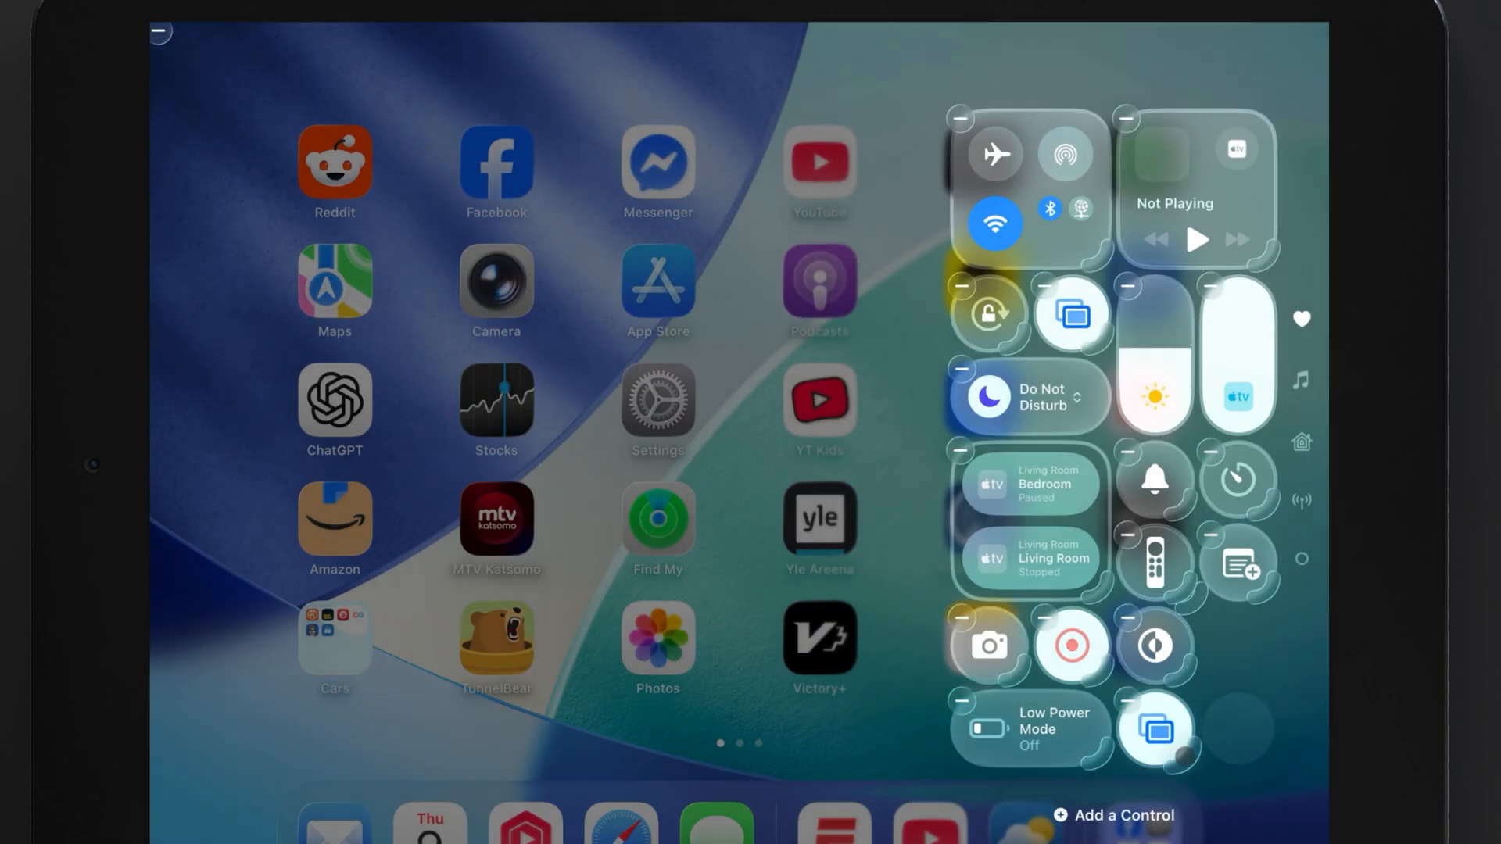
left_click(1155, 729)
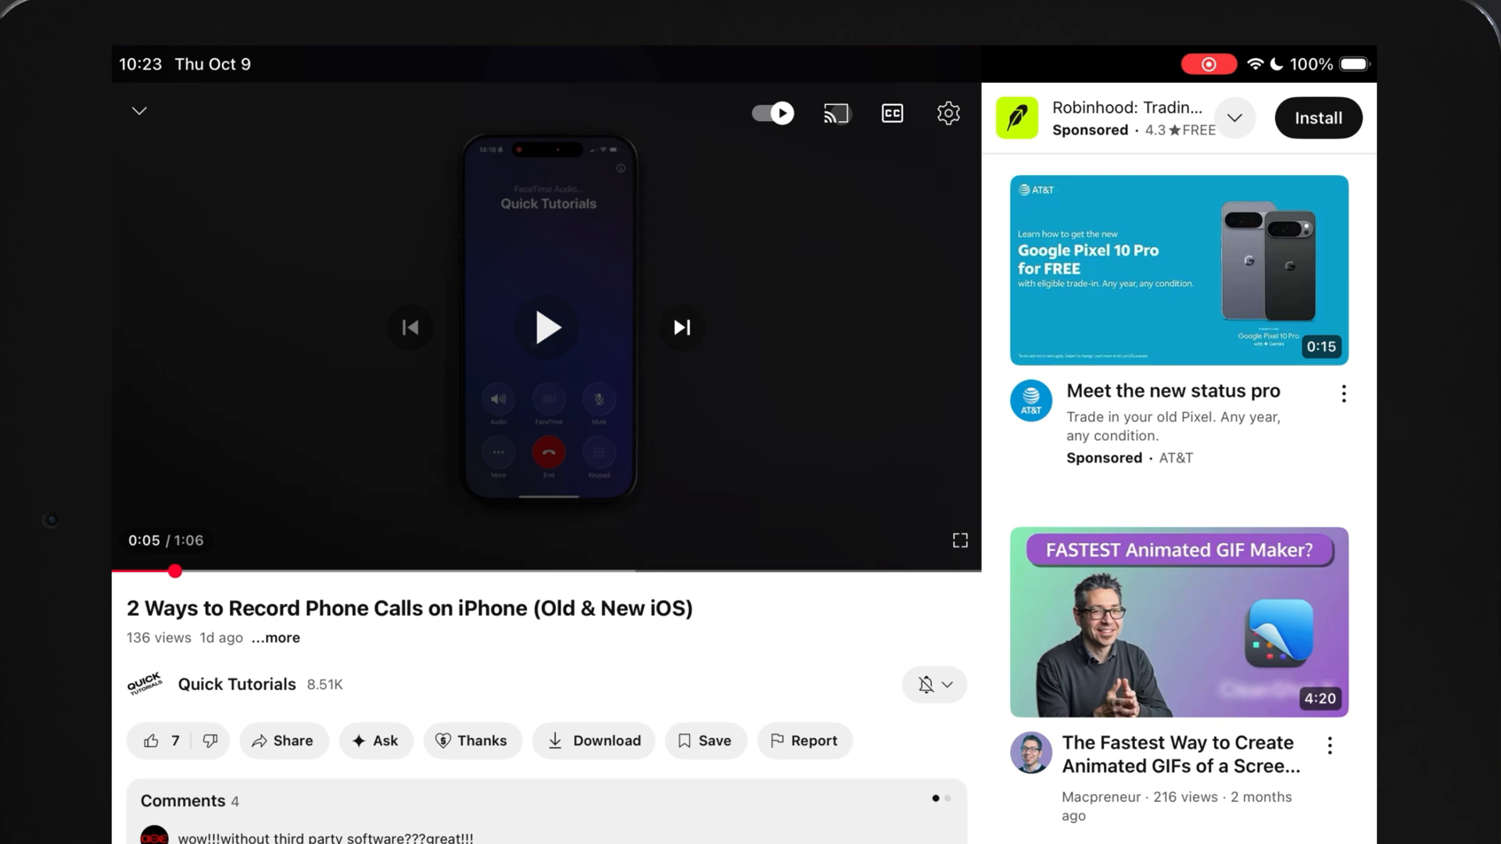
Cast the phone-calls video using AirPlay & Bluetooth devices from YouTube's Cast menu
left_click(834, 113)
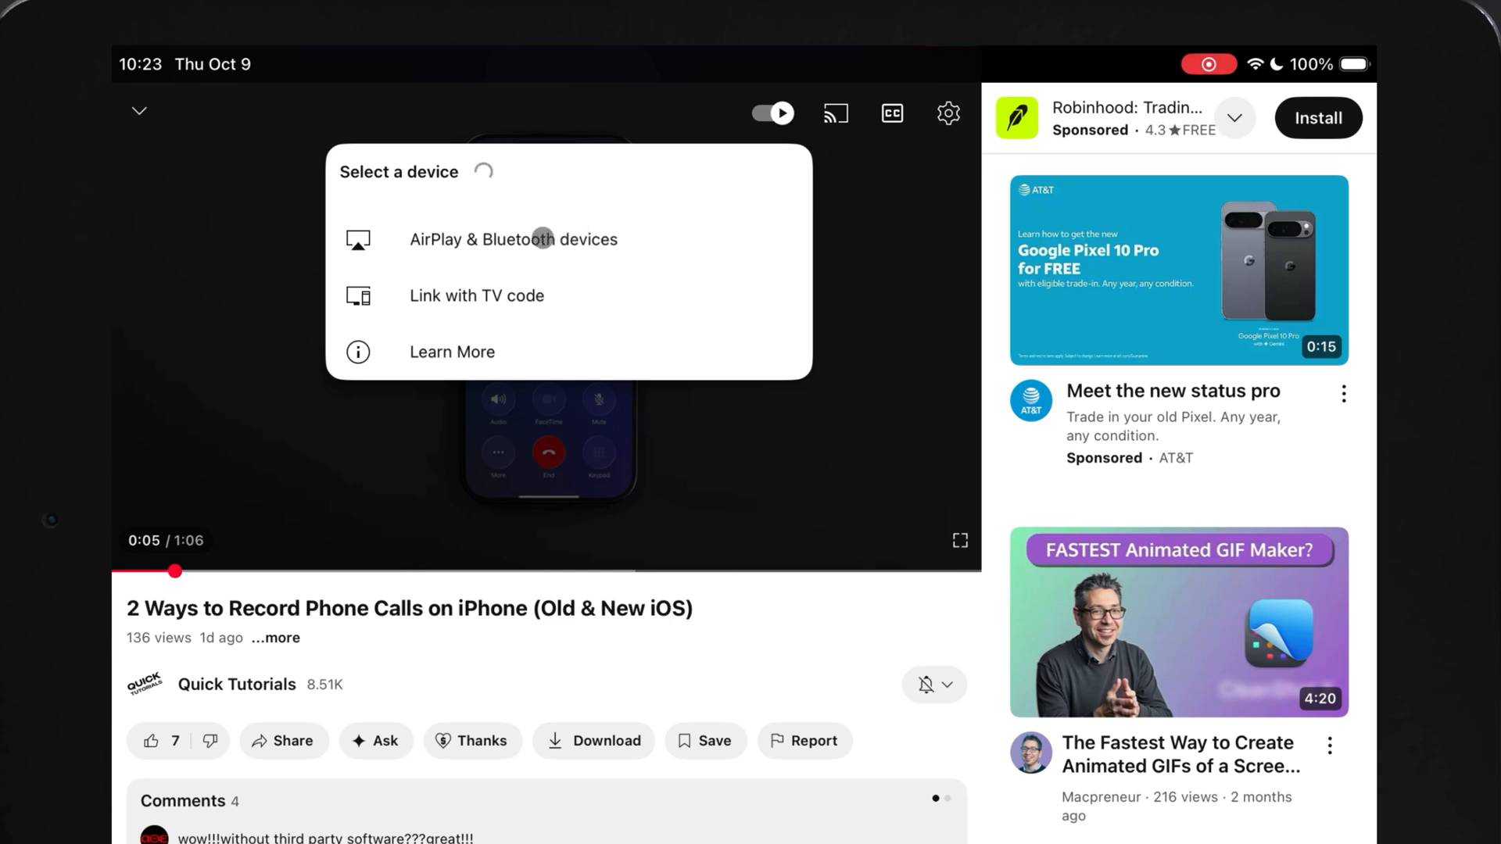
left_click(834, 113)
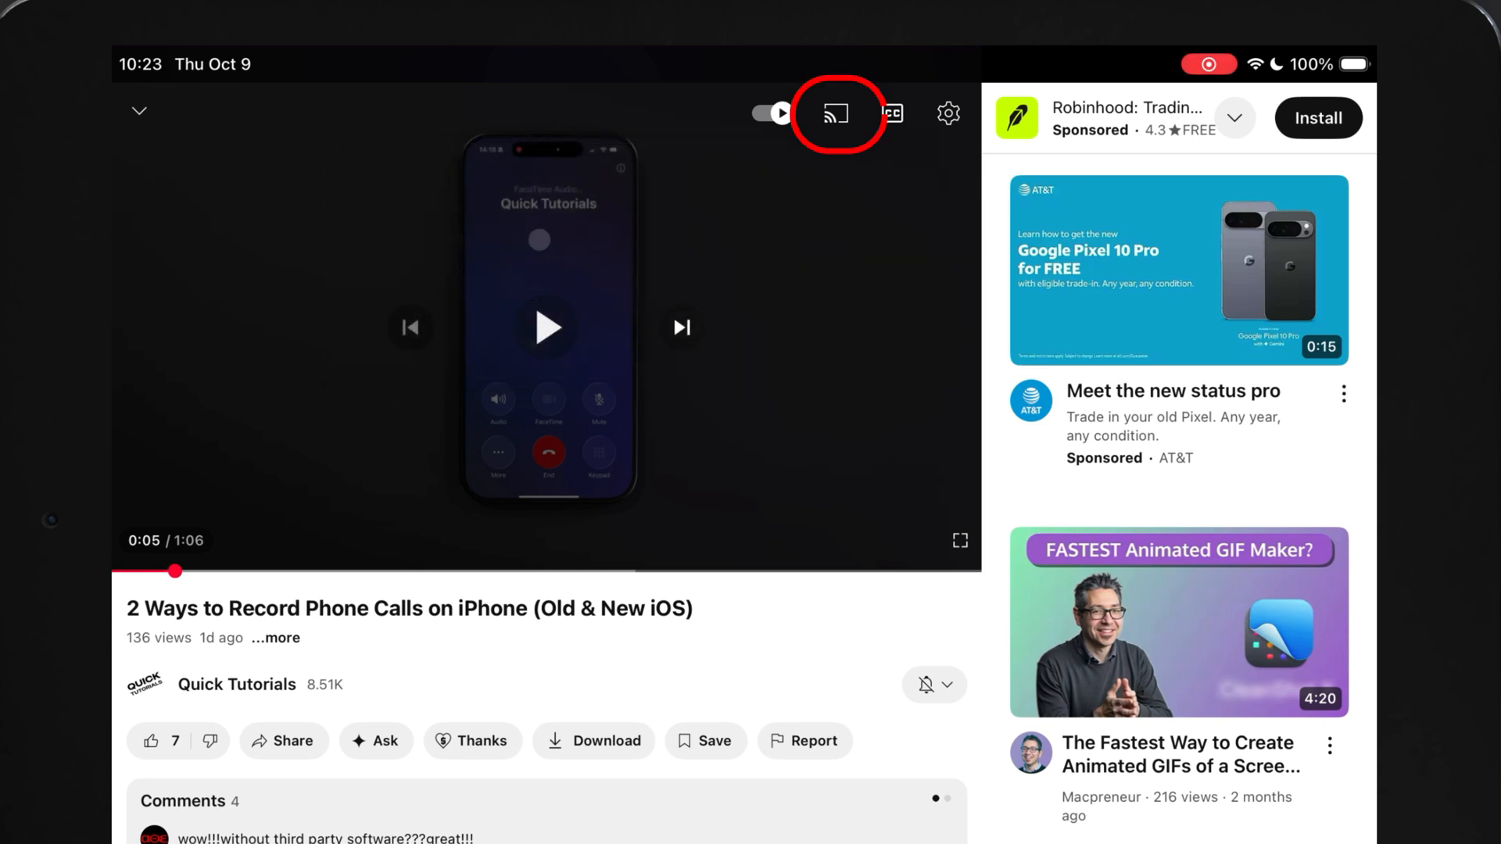
left_click(834, 112)
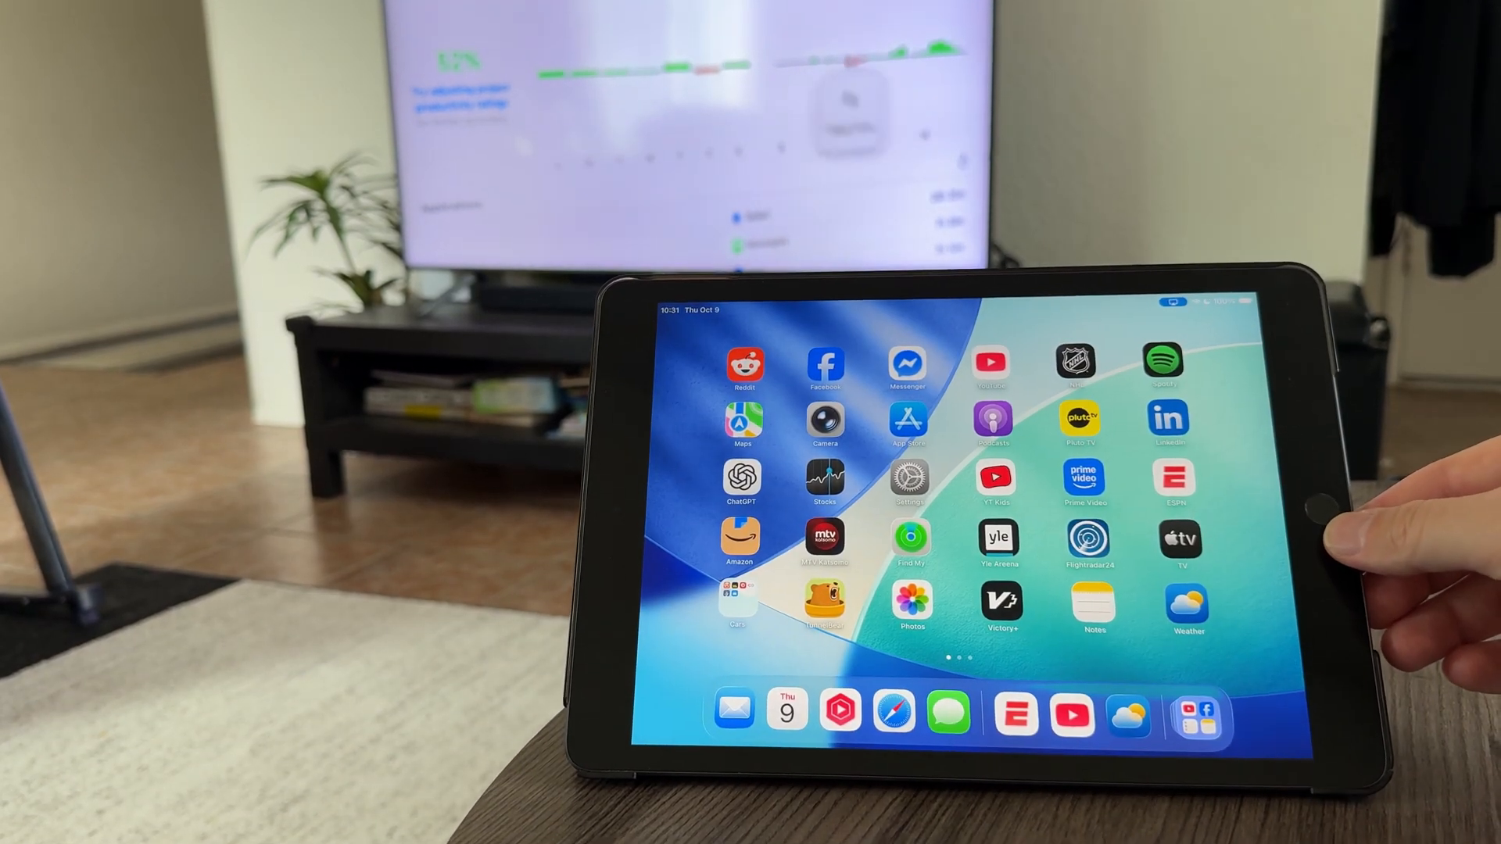
scroll("left", 3)
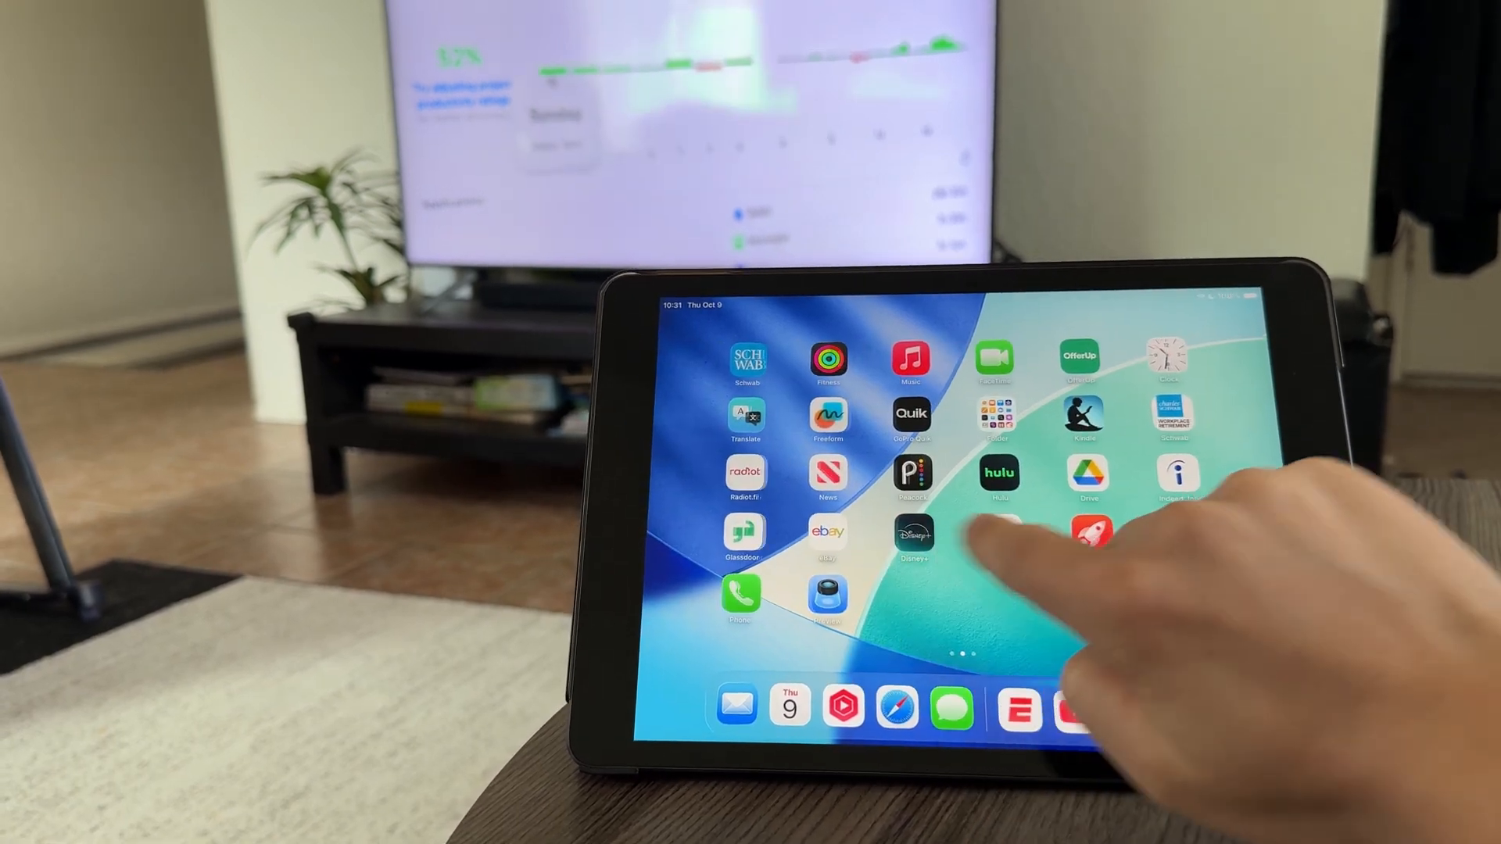
scroll("left", 3)
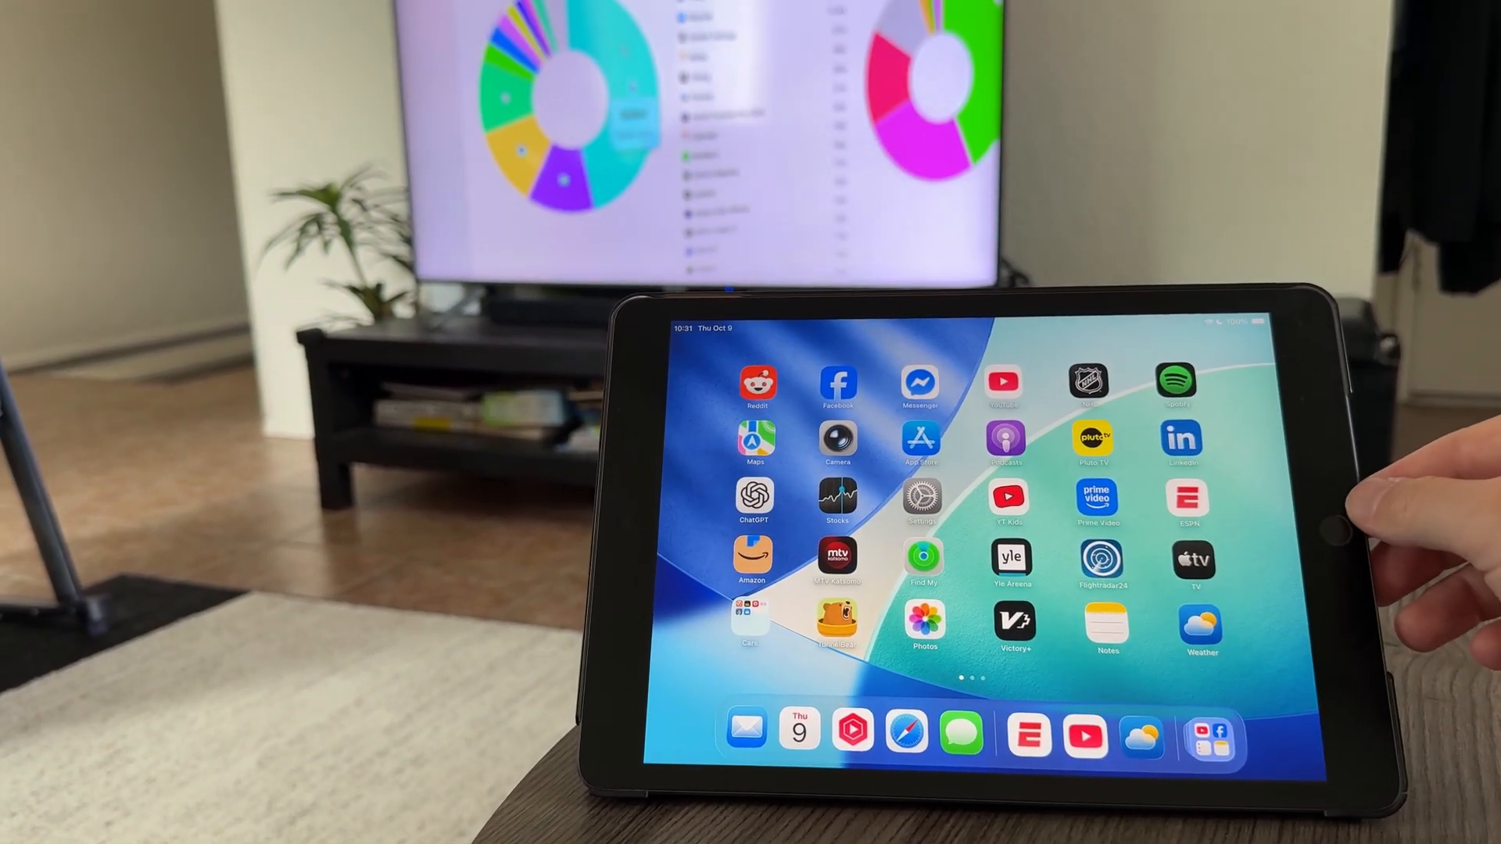